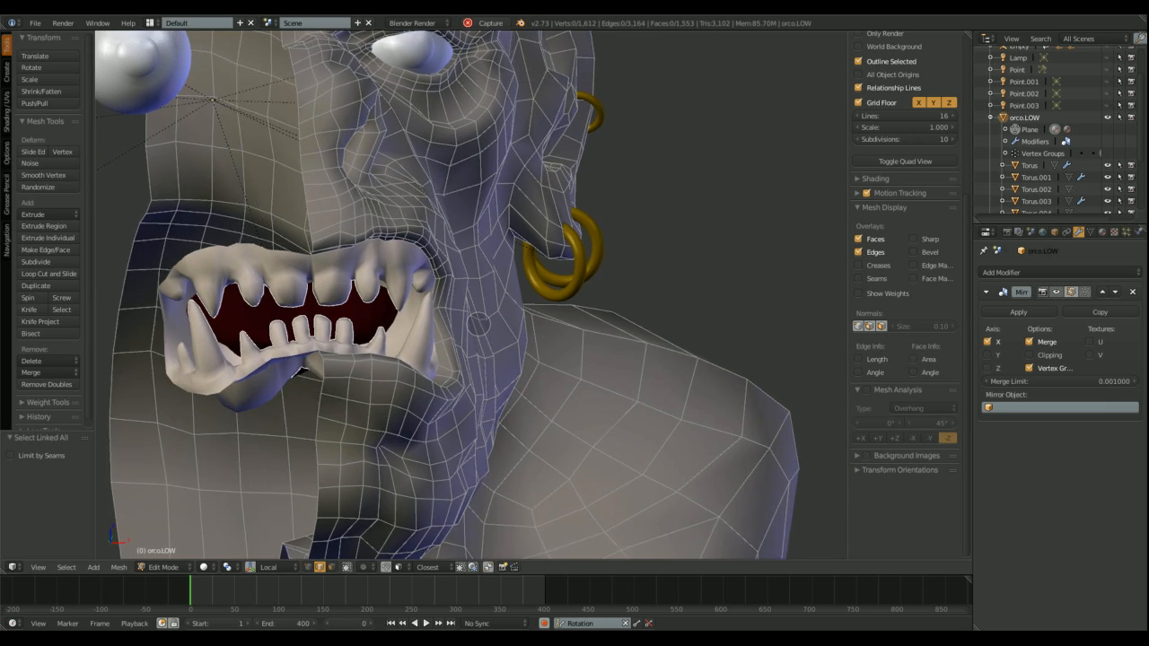
Step: Leave Edit Mode, orbit to a front view of the bust, and re-enter Edit Mode
key("Tab")
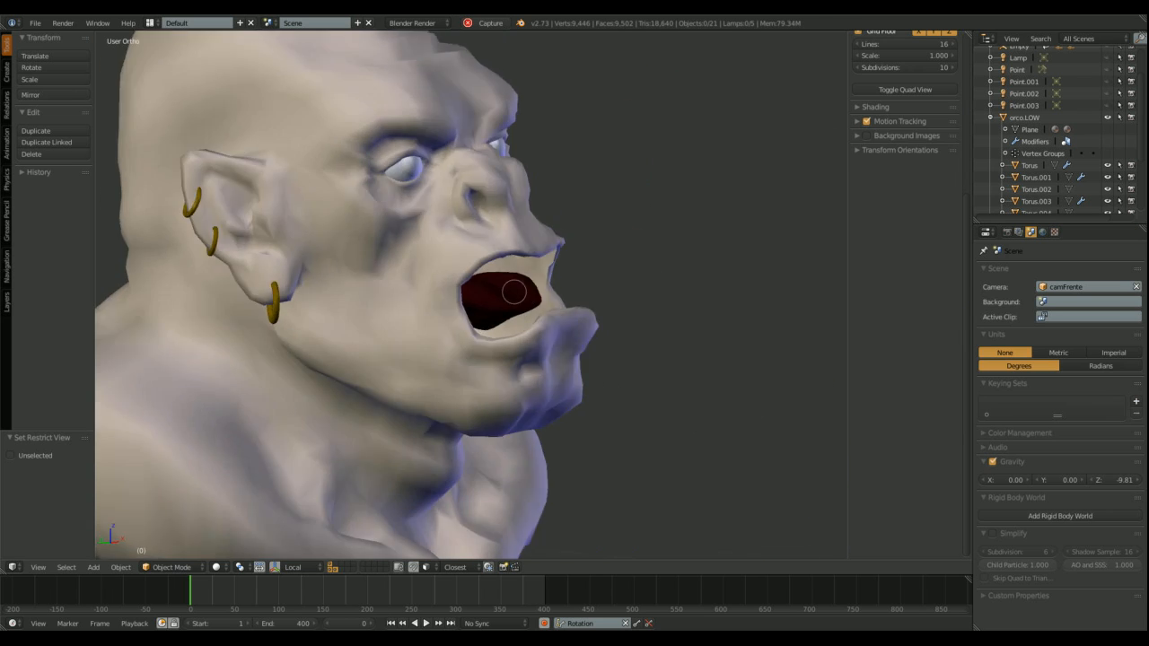
left_click_drag(515, 290, 667, 199)
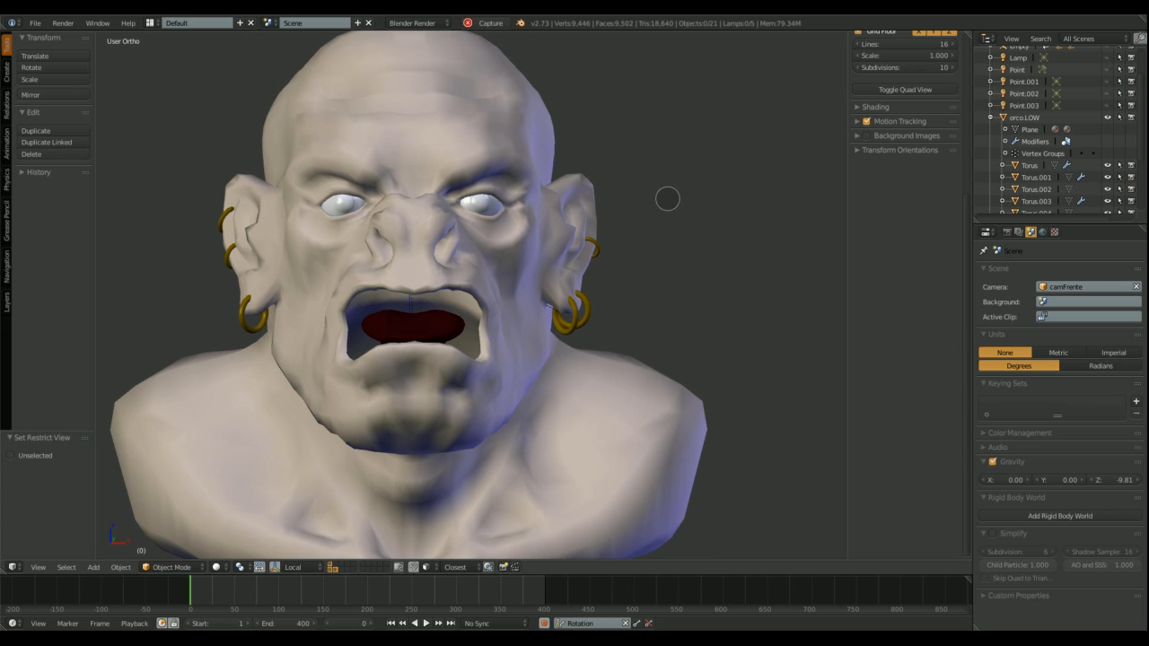
key("Tab")
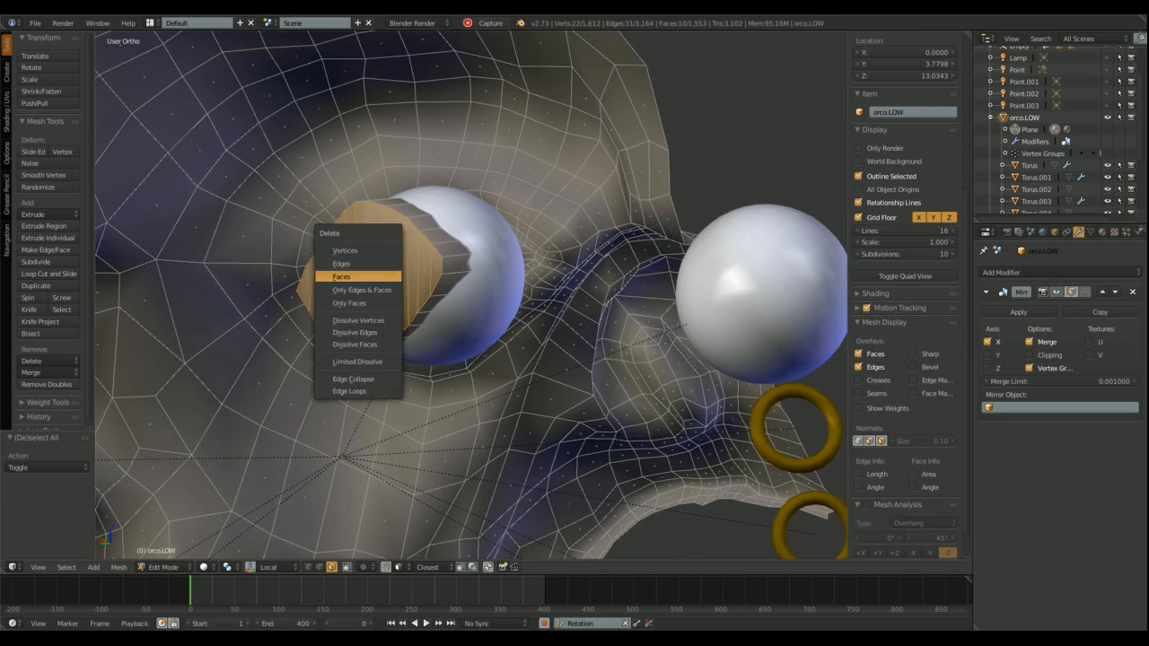
Step: Delete the selected faces around the orc's eye
left_click(341, 277)
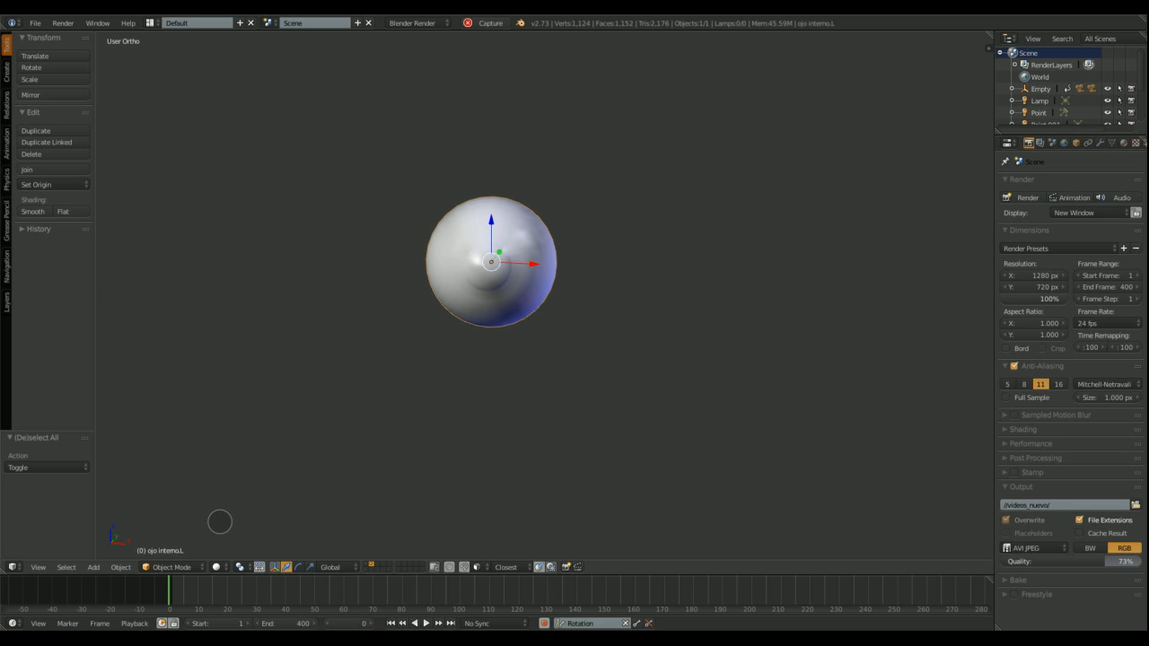
Step: Select the entire inner eye mesh in Edit Mode and switch to the UV Editing layout
key("Tab")
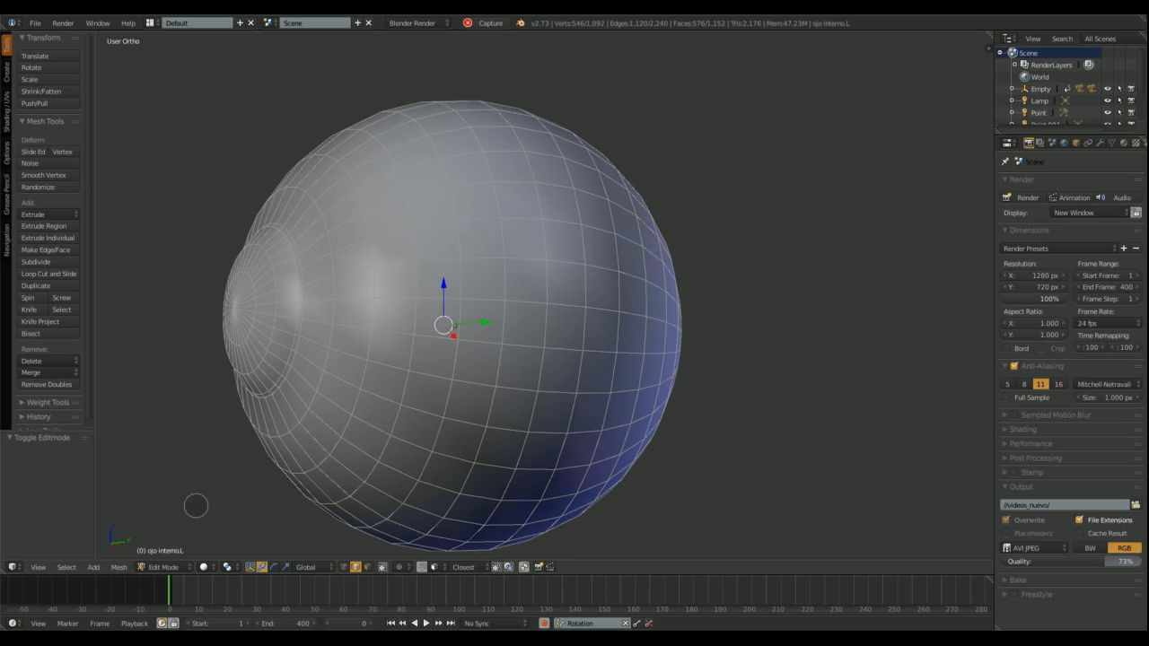
key("a")
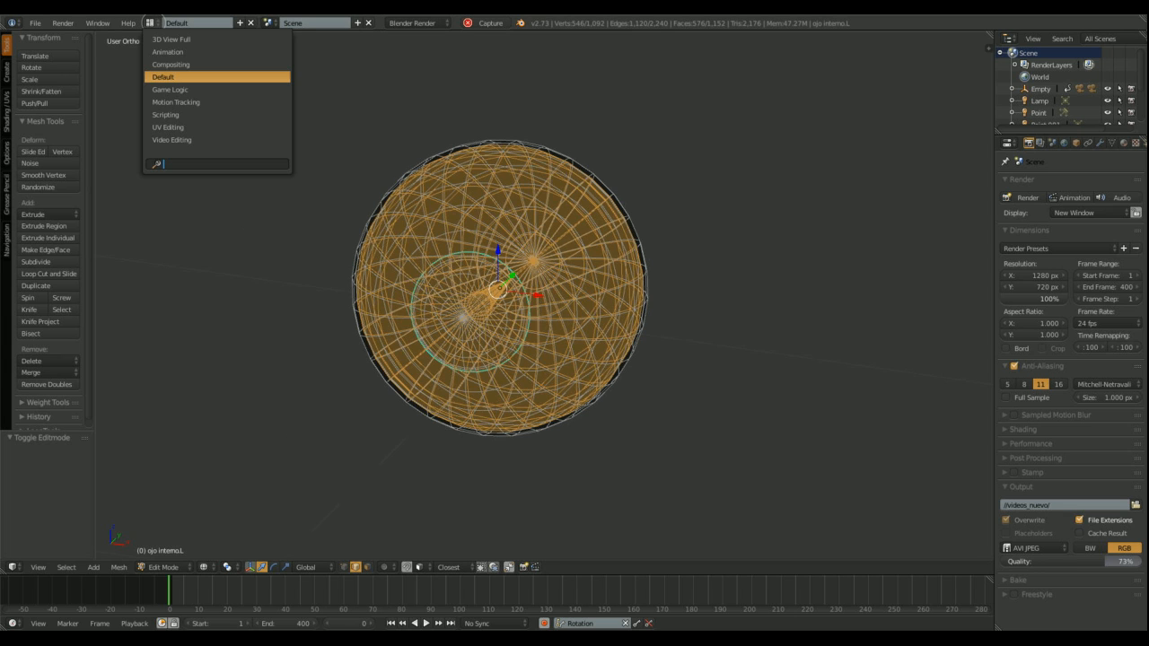
left_click(168, 127)
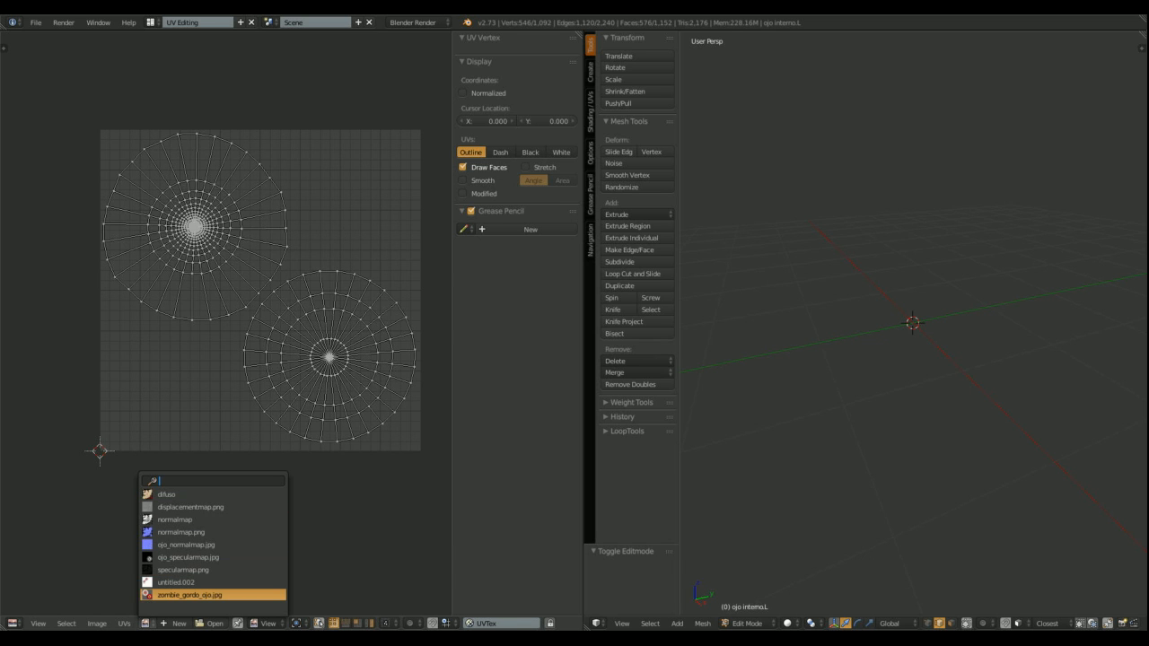
Step: Show the zombie_gordo_ojo.jpg texture behind the eye's UVs
left_click(189, 594)
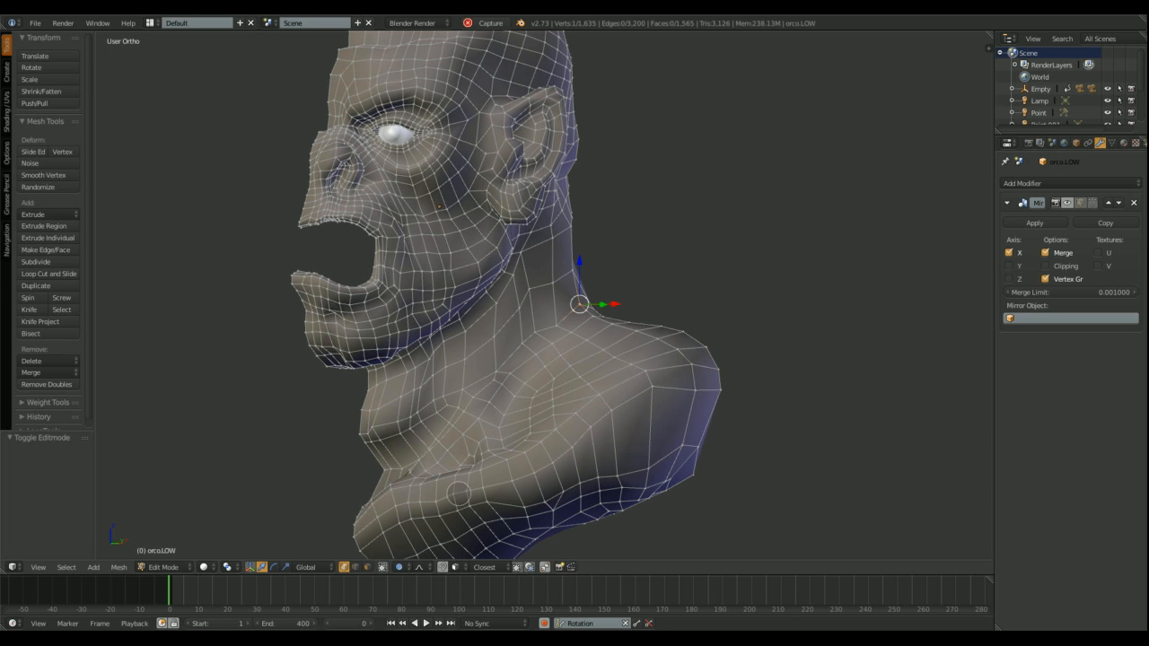
Step: Drag retopology vertices downward to fit the high-res orc sculpt
left_click_drag(579, 305, 592, 296)
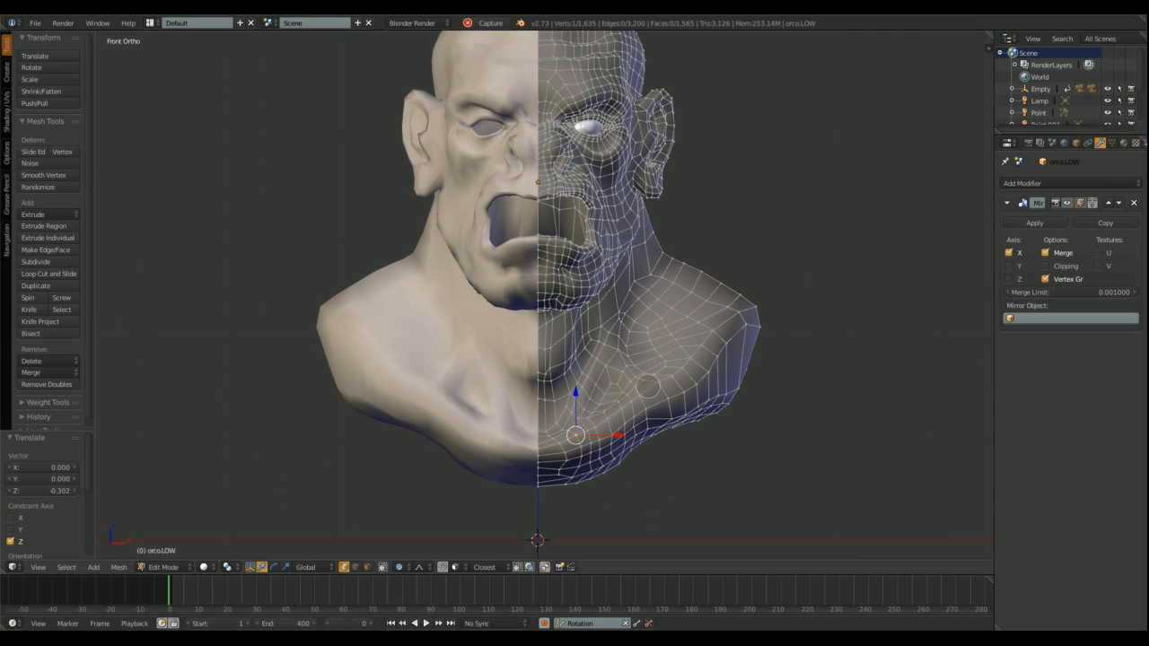
left_click_drag(575, 436, 655, 328)
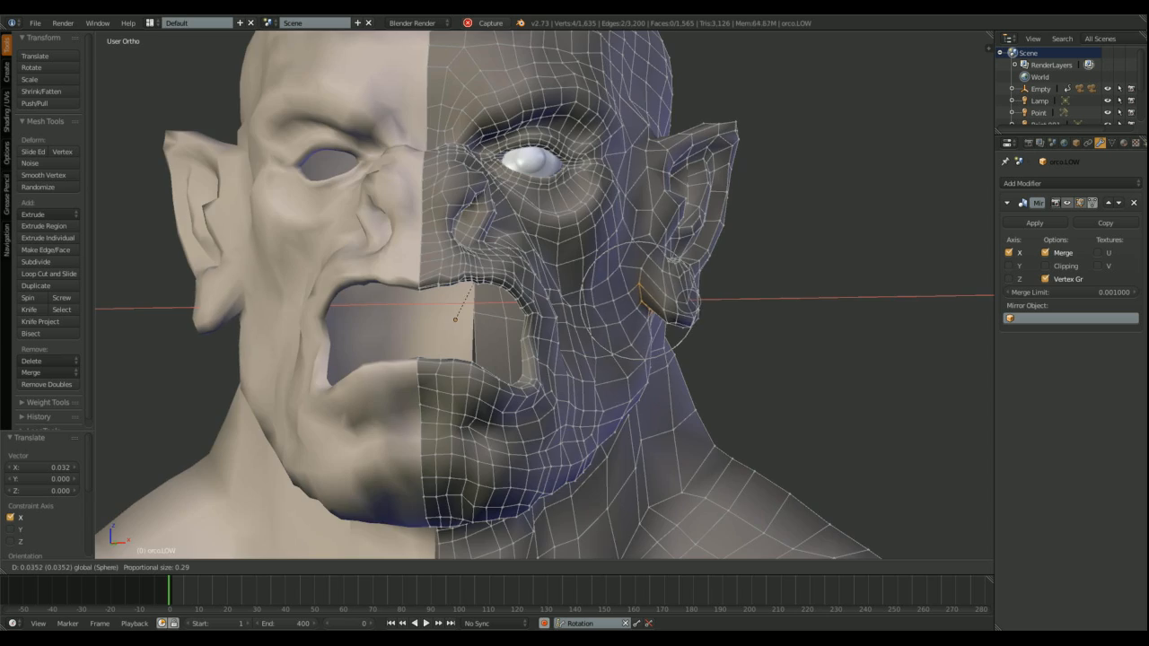
Step: Return to Object Mode to view the whole smooth-shaded orc bust
key("Tab")
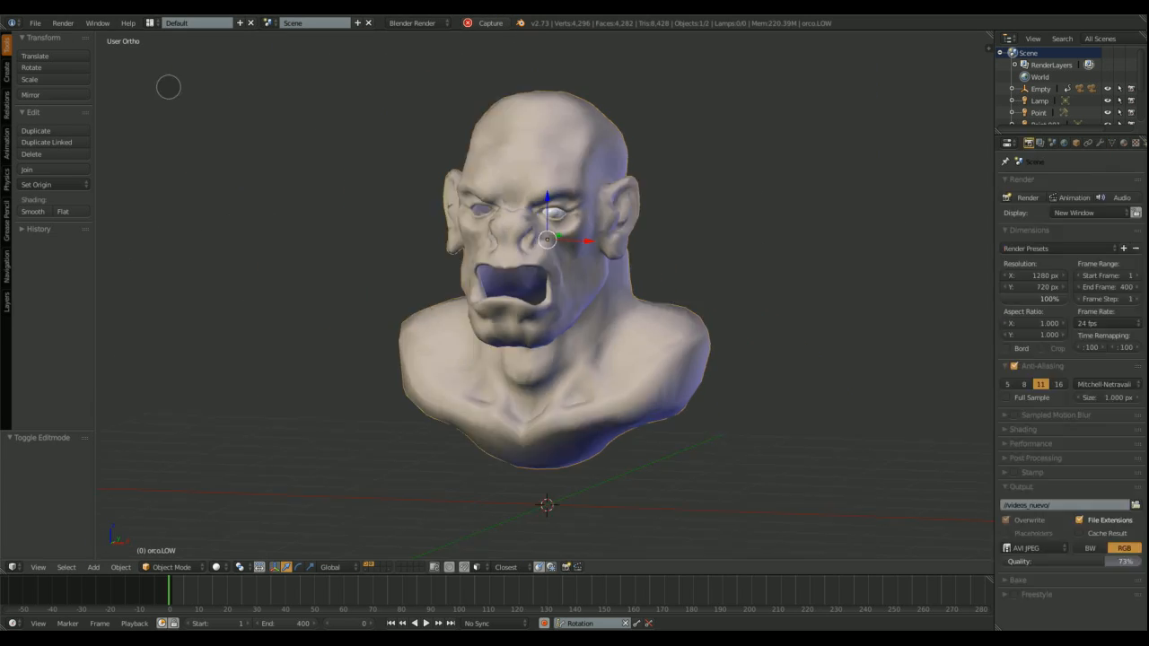
Step: Enter Edit Mode on the orc bust's low-poly mesh
key("Tab")
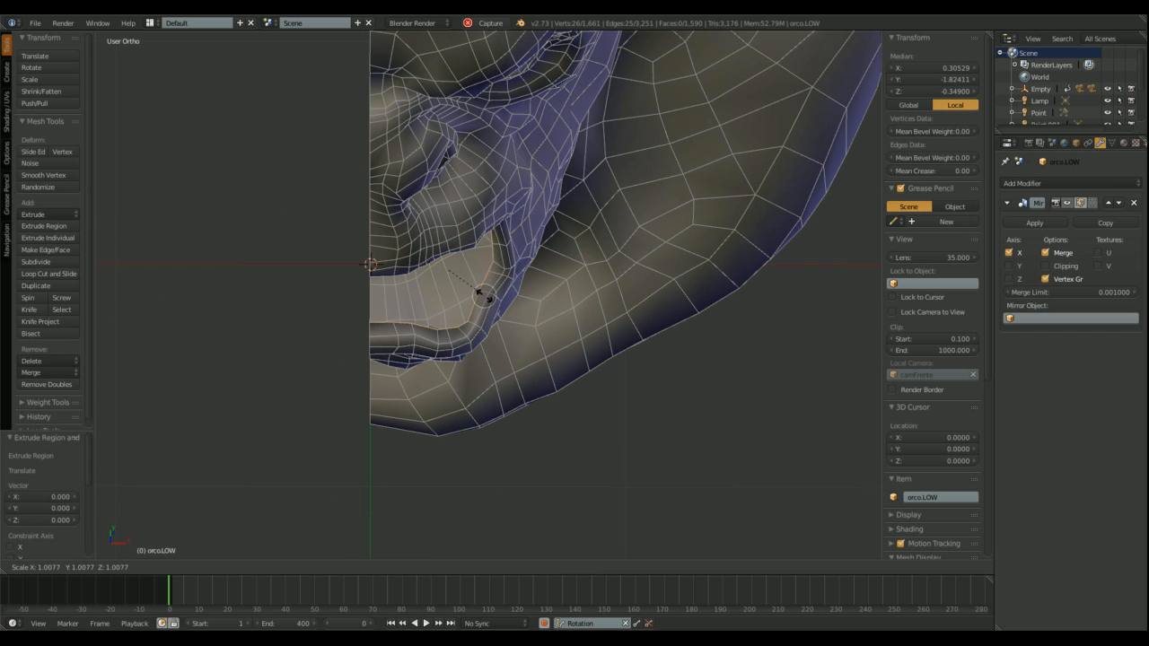
Step: Confirm the inward scale of the extruded mouth rim
left_click(481, 296)
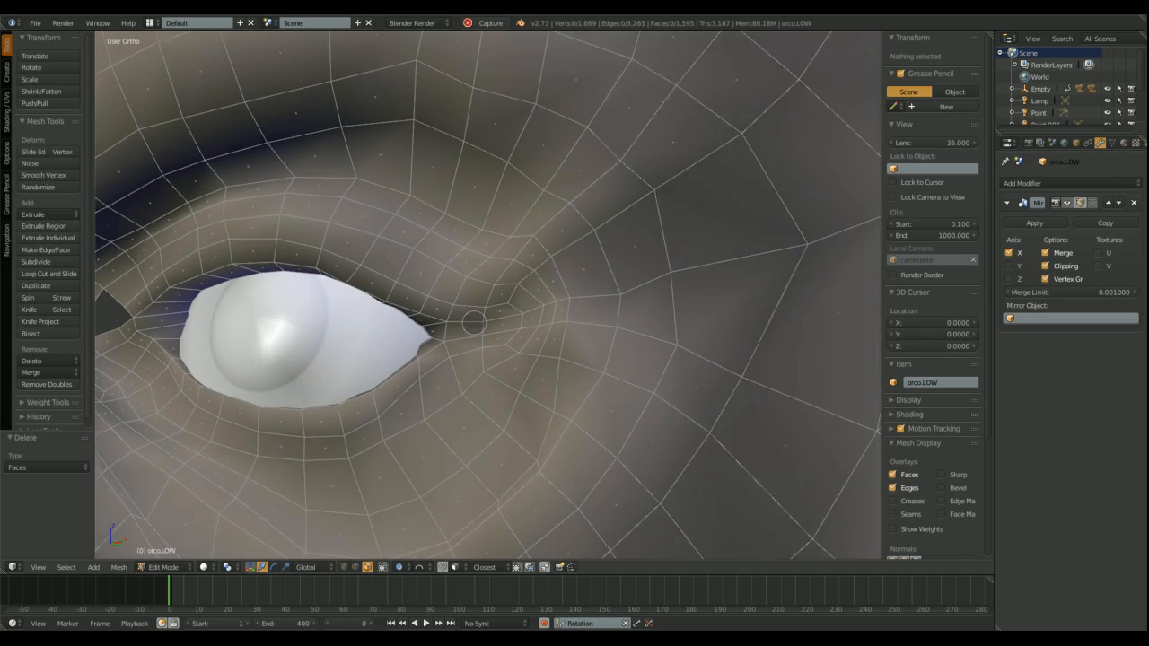
Step: Begin rebuilding the edge loops around the eyeball
left_click(472, 328)
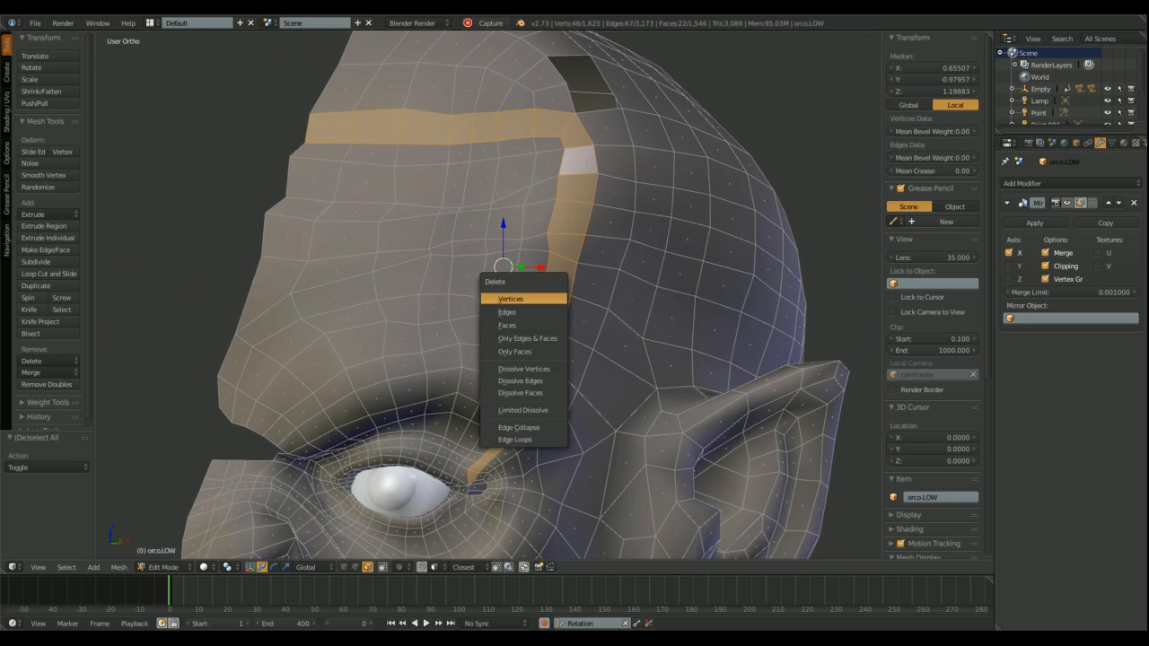
Step: Delete the selected forehead edge loop
left_click(506, 325)
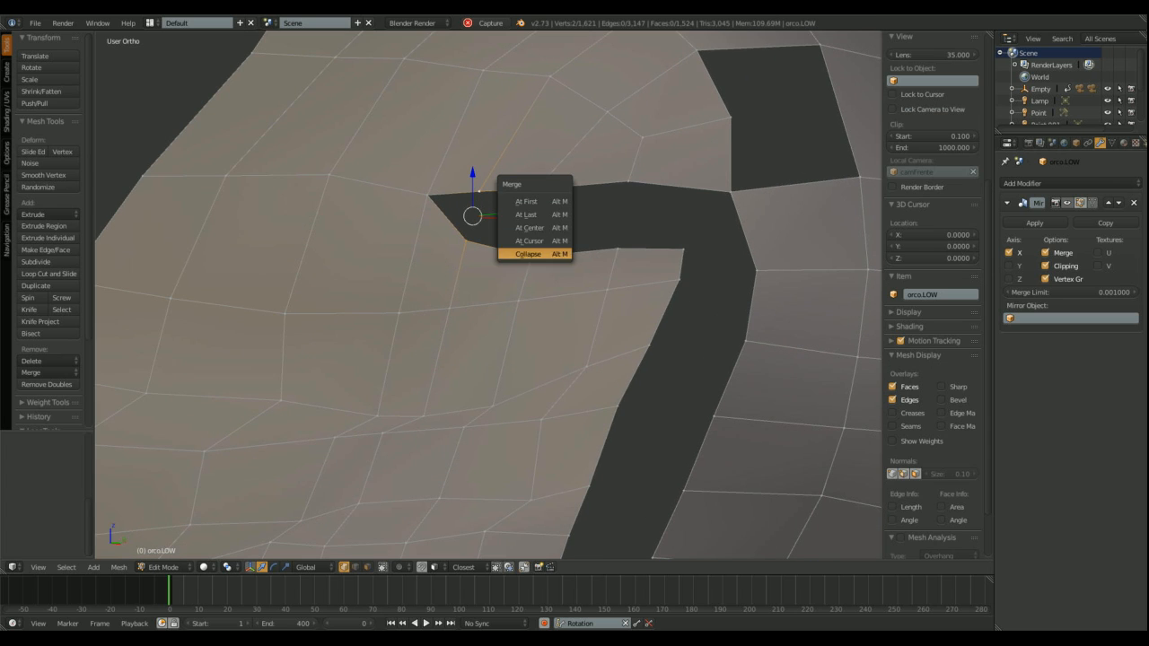
mouse_move(530, 241)
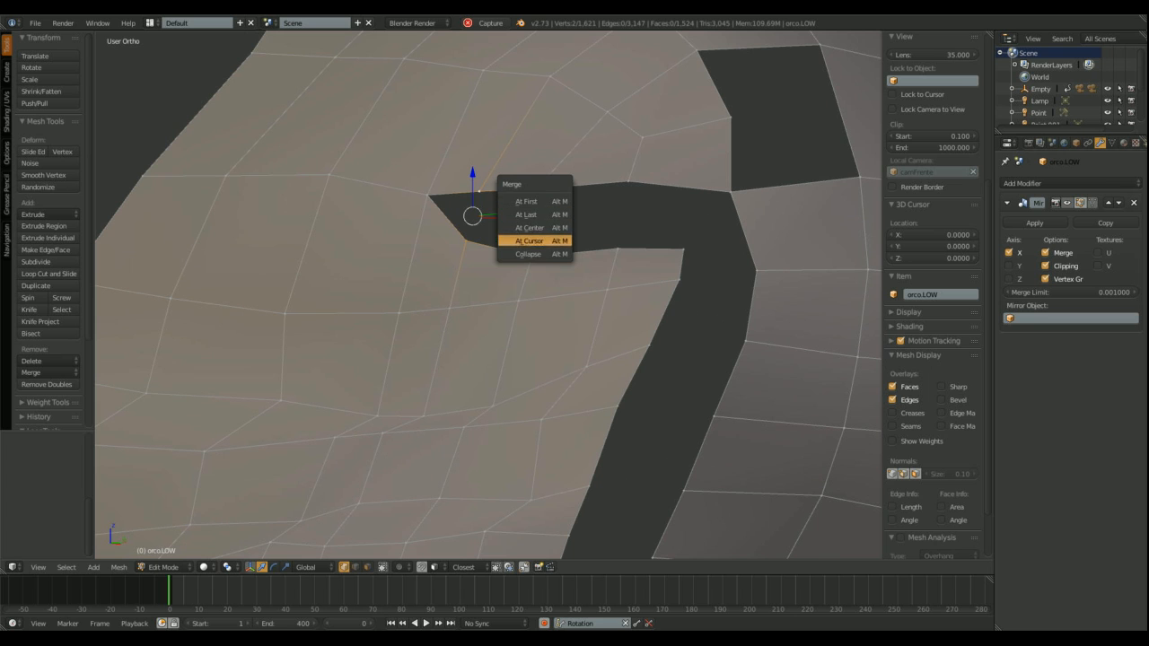
Step: Merge the selected forehead gap vertices and pick vertices along the remaining gap
left_click(529, 240)
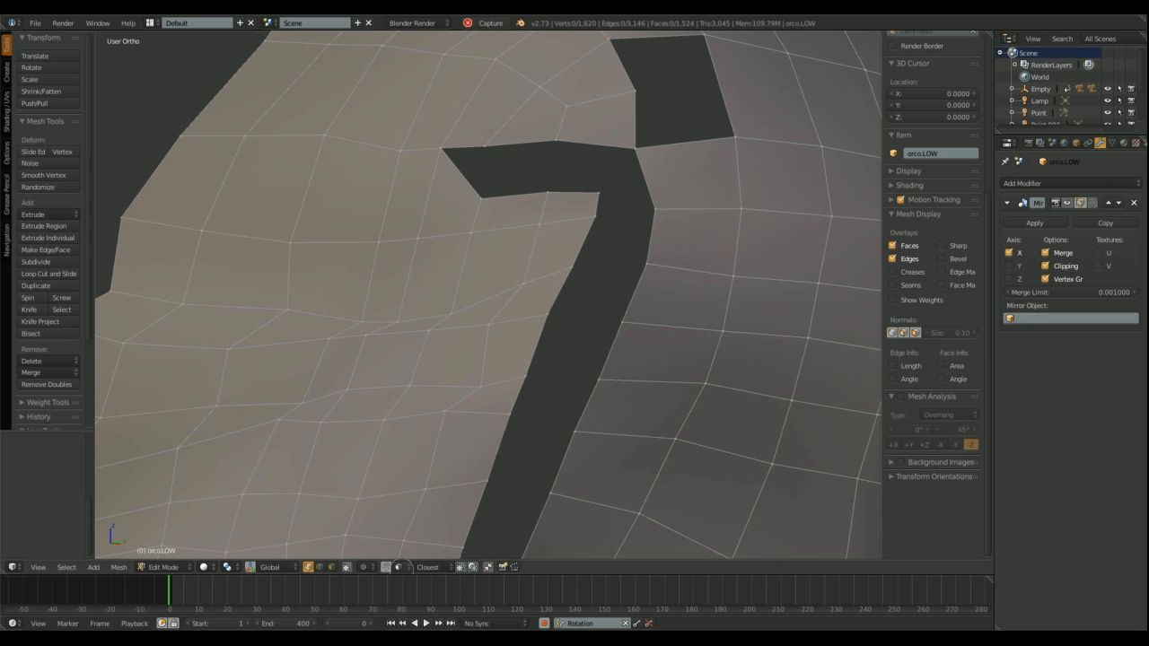
left_click(386, 567)
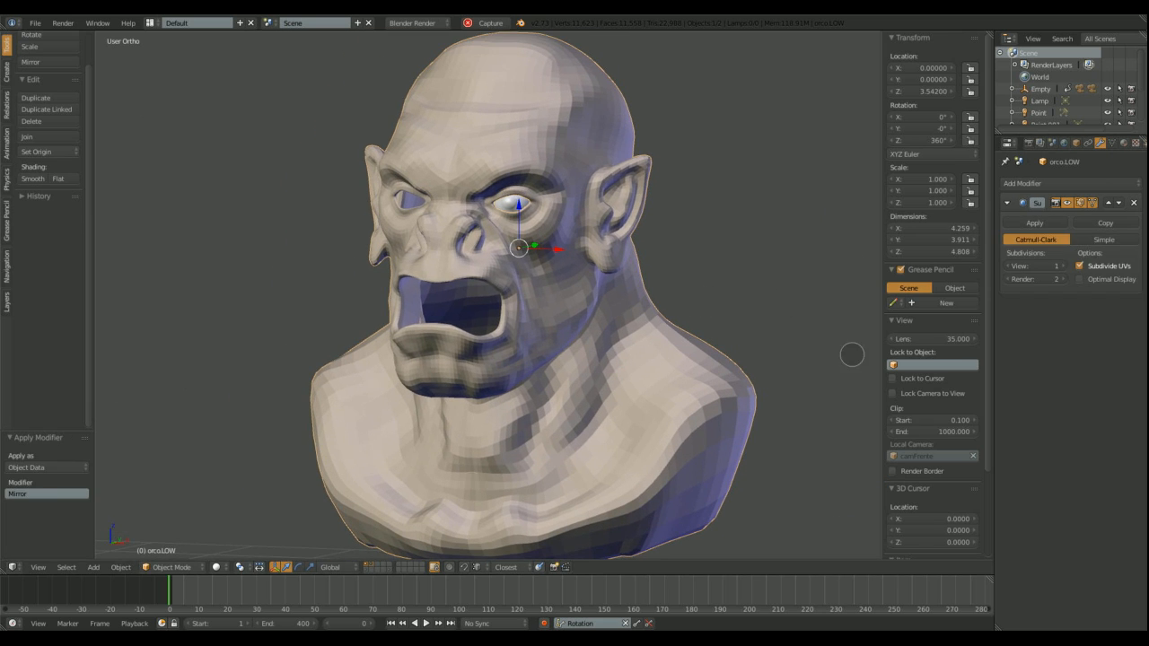
Step: Check the mirrored, subdivided orc mesh in Edit Mode, then return to Object Mode
key("Tab")
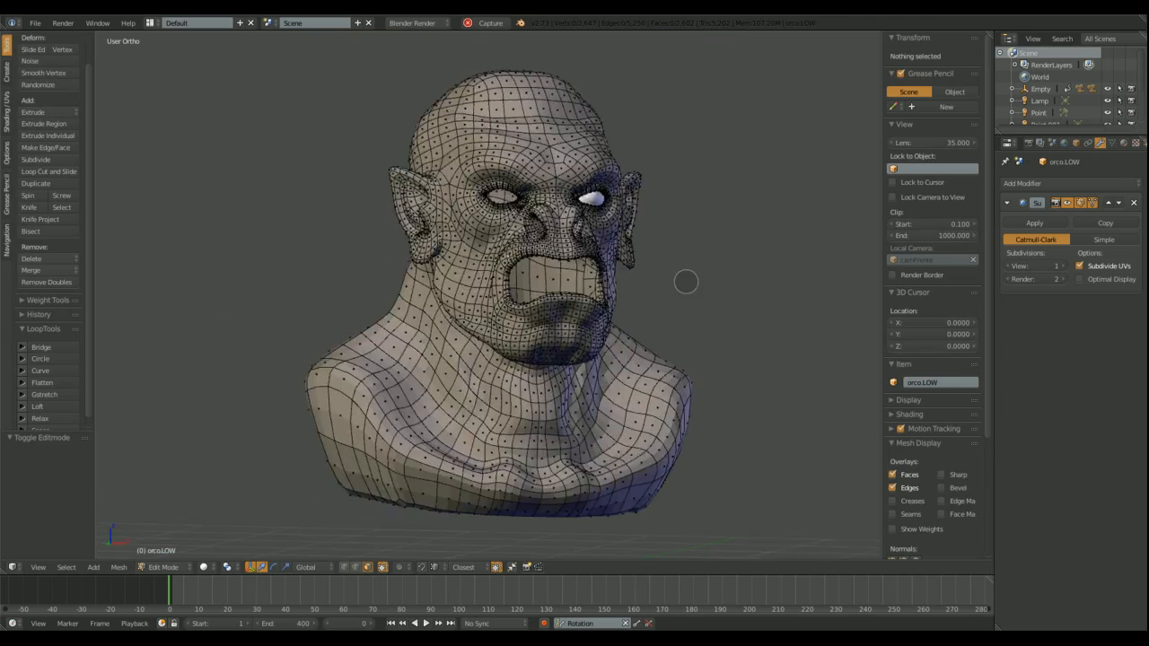
left_click(162, 567)
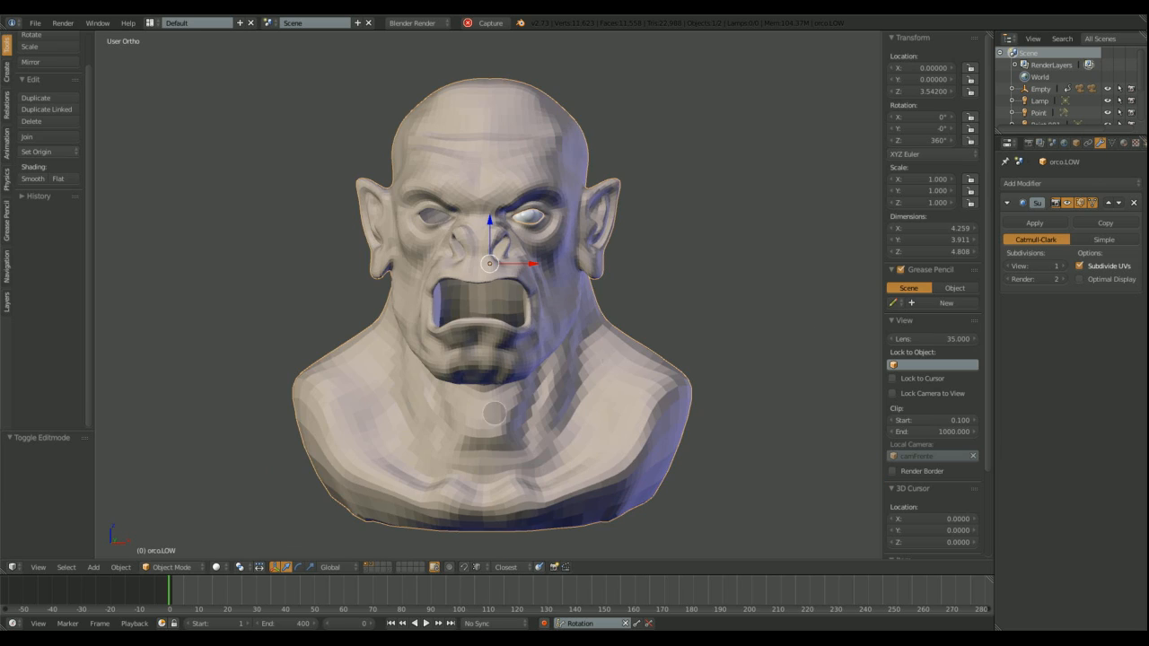